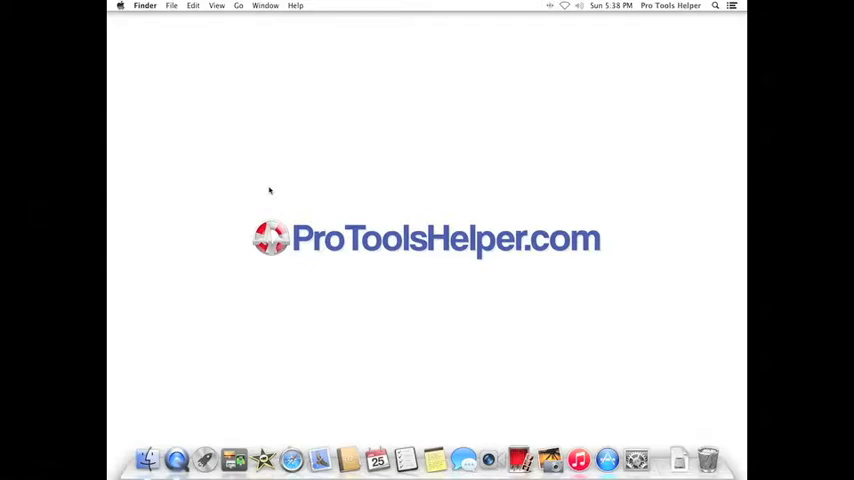
- Launch System Preferences from the Apple menu on the Finder desktop
click(120, 6)
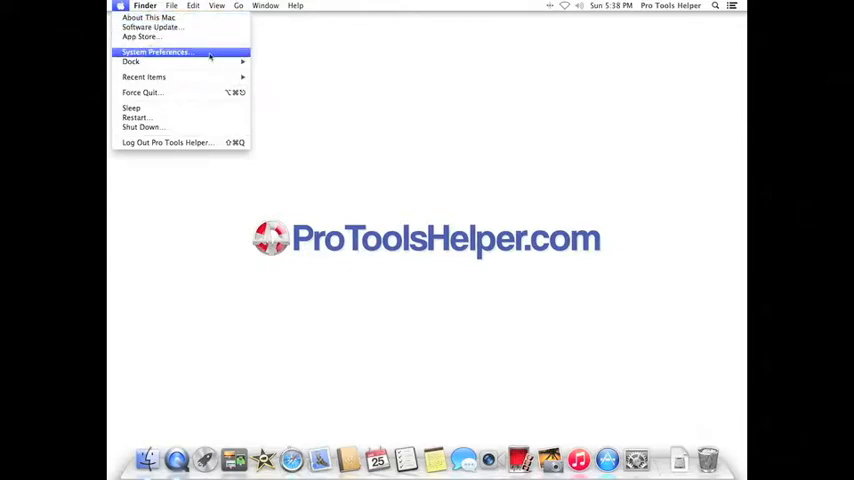
click(156, 52)
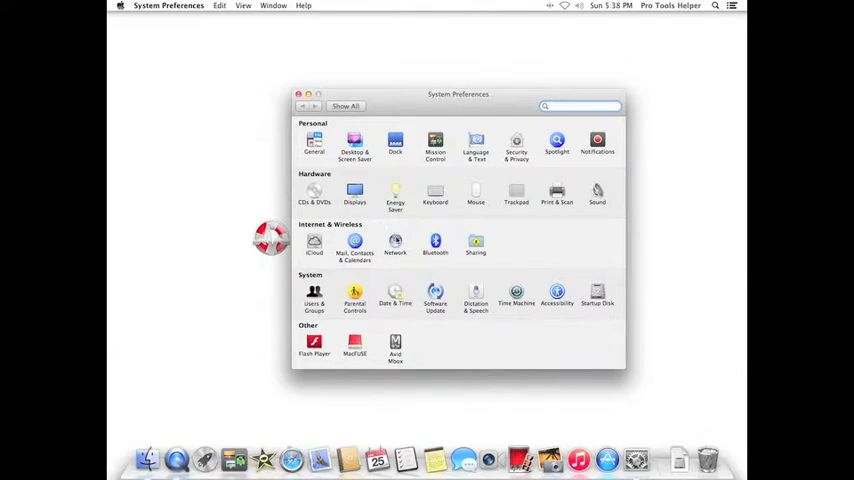
- Show the Network pane with the FireWire service selected
click(396, 242)
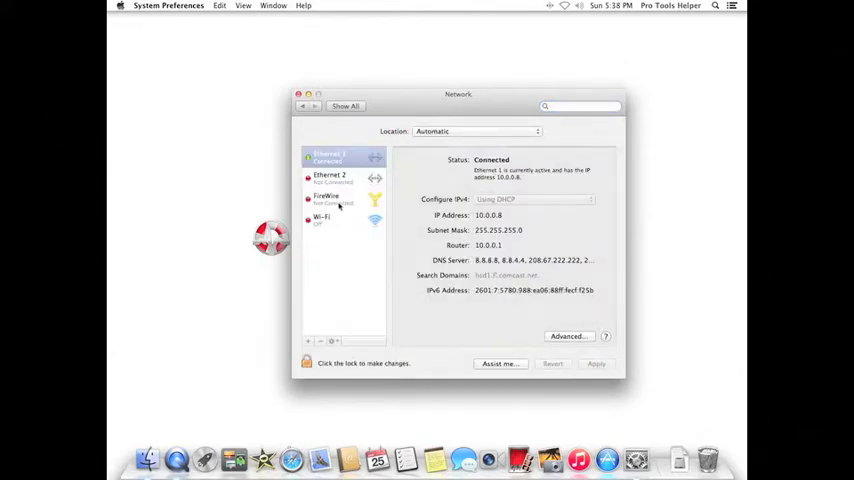
click(340, 198)
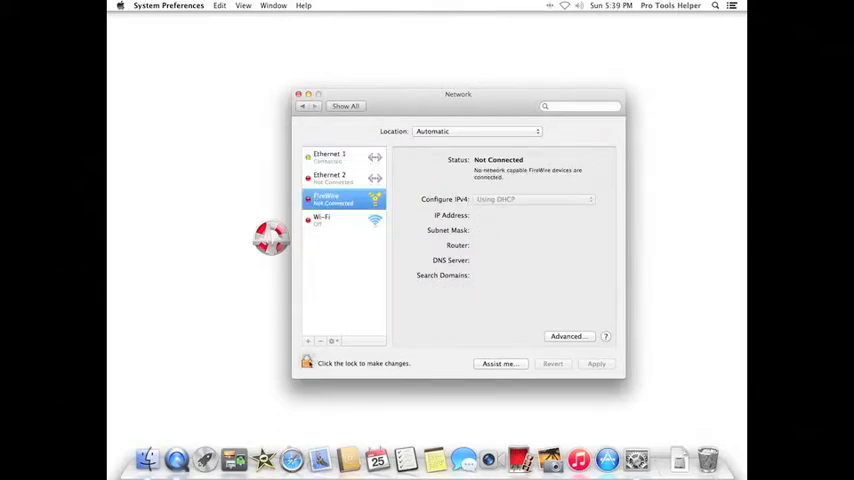
- Authenticate via the lock to unlock Network settings, then list FireWire's Configure IPv4 choices
click(308, 364)
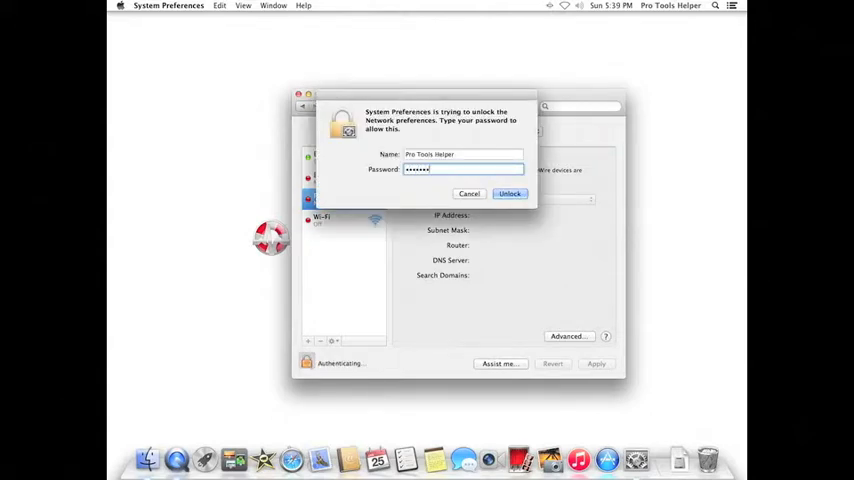
click(508, 192)
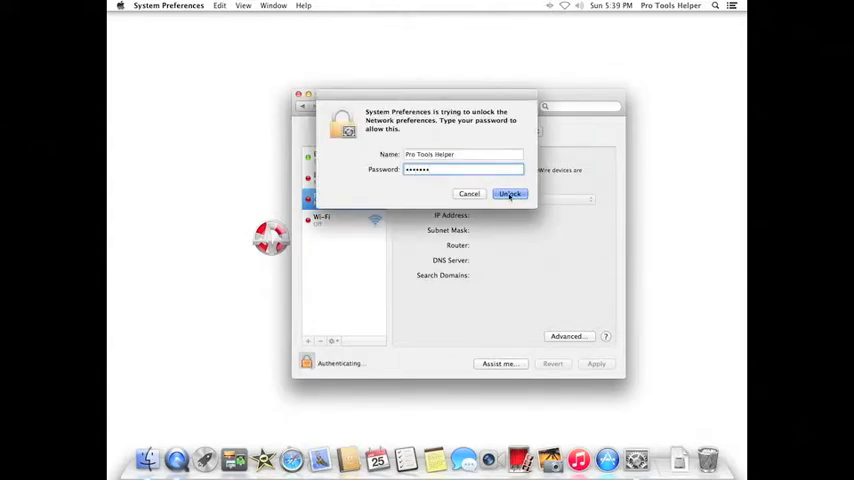
click(510, 192)
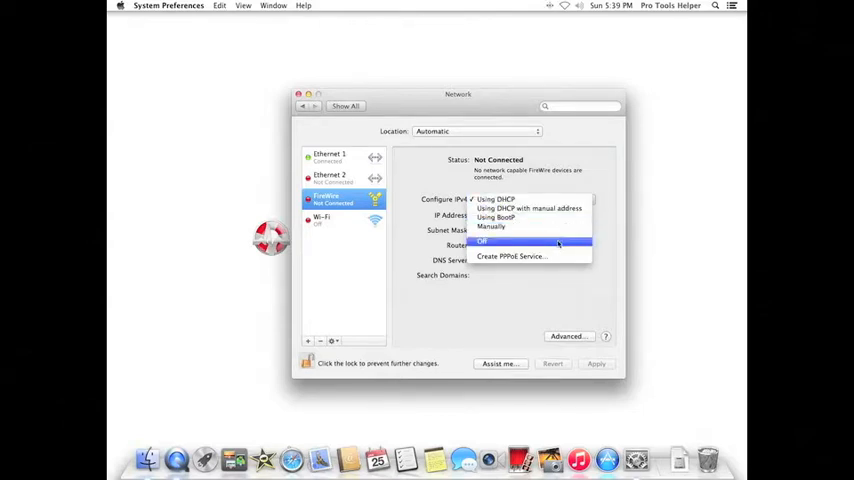
- Set FireWire's Configure IPv4 to Off and apply the change
click(482, 242)
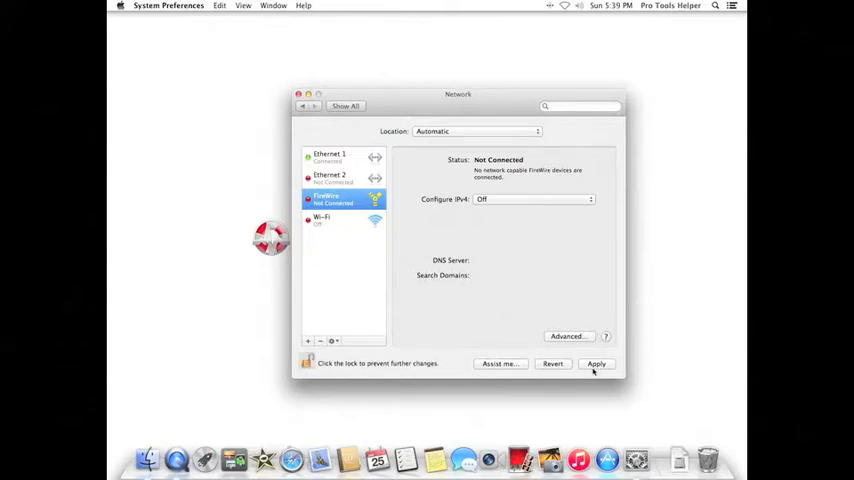
click(596, 364)
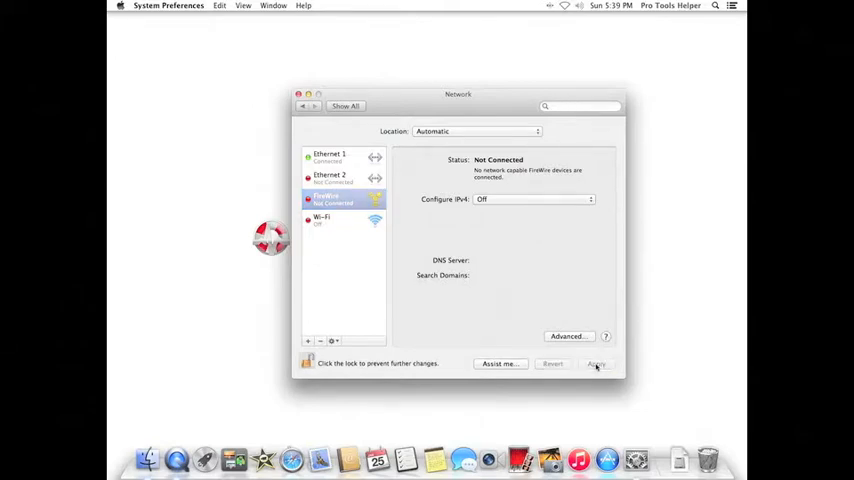